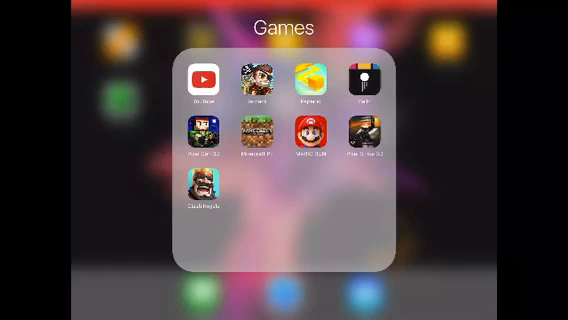
# Launch YouTube from the Games folder on the Home Screen
pyautogui.click(208, 78)
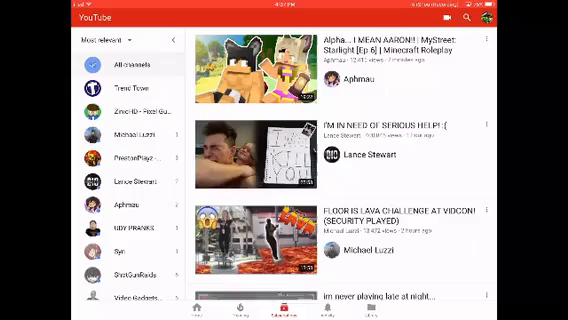
# Scroll down through the YouTube Subscriptions feed before leaving the app
pyautogui.scroll(-3)
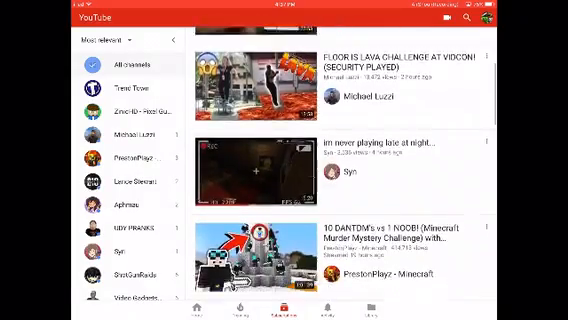
pyautogui.scroll(-3)
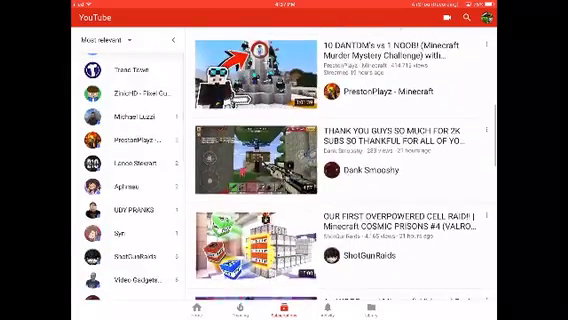
pyautogui.scroll(-3)
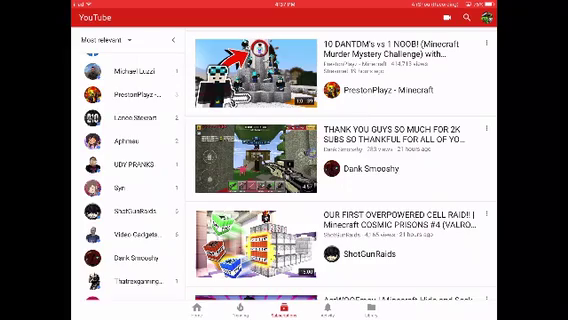
pyautogui.scroll(-3)
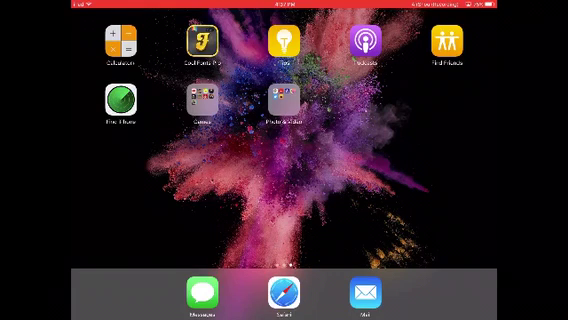
# Launch Safari from the dock to a blank favorites tab
pyautogui.click(281, 292)
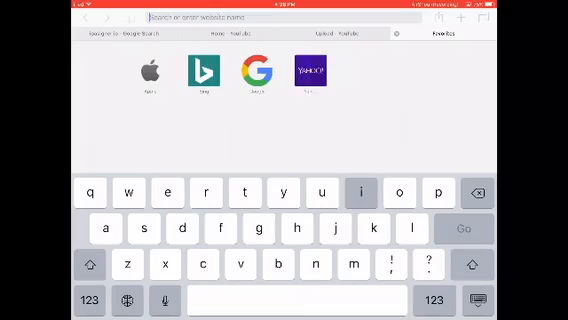
# Enter ipasigner.io in Safari's address bar to load the install links list
pyautogui.write('ipa')
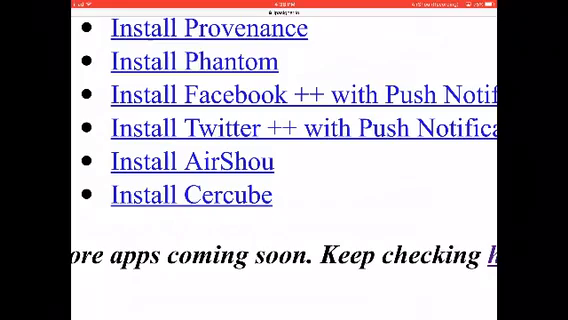
pyautogui.click(280, 97)
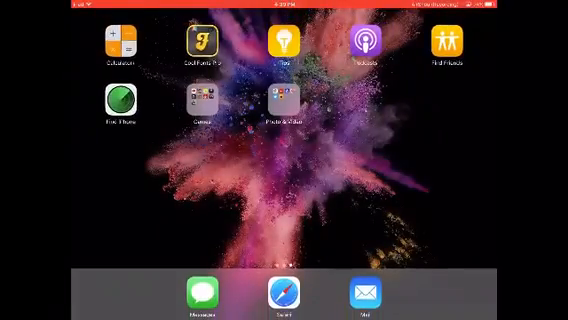
pyautogui.click(281, 294)
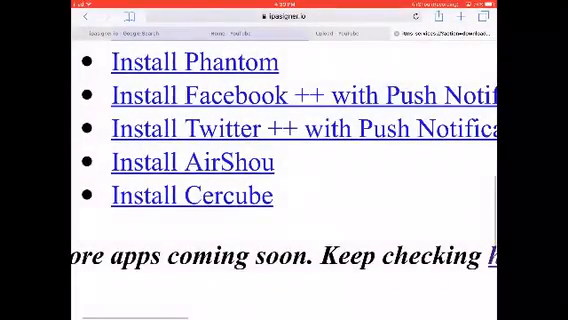